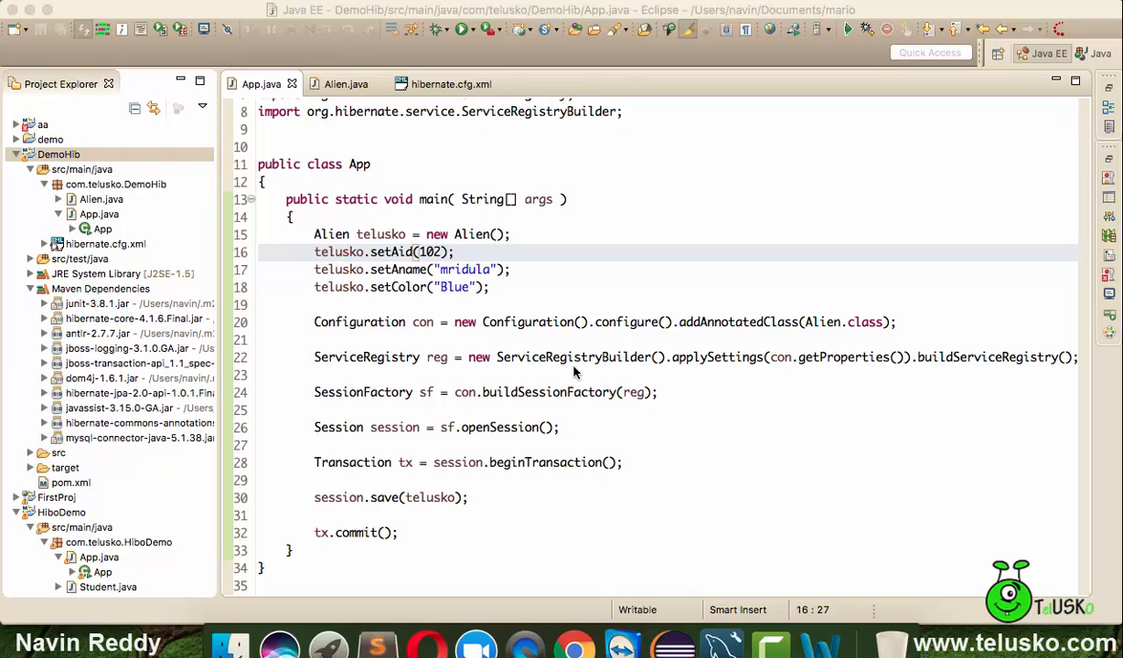
# Step: Check that hbm2ddl.auto reads update in the Hibernate configuration before editing App.java
pyautogui.click(491, 287)
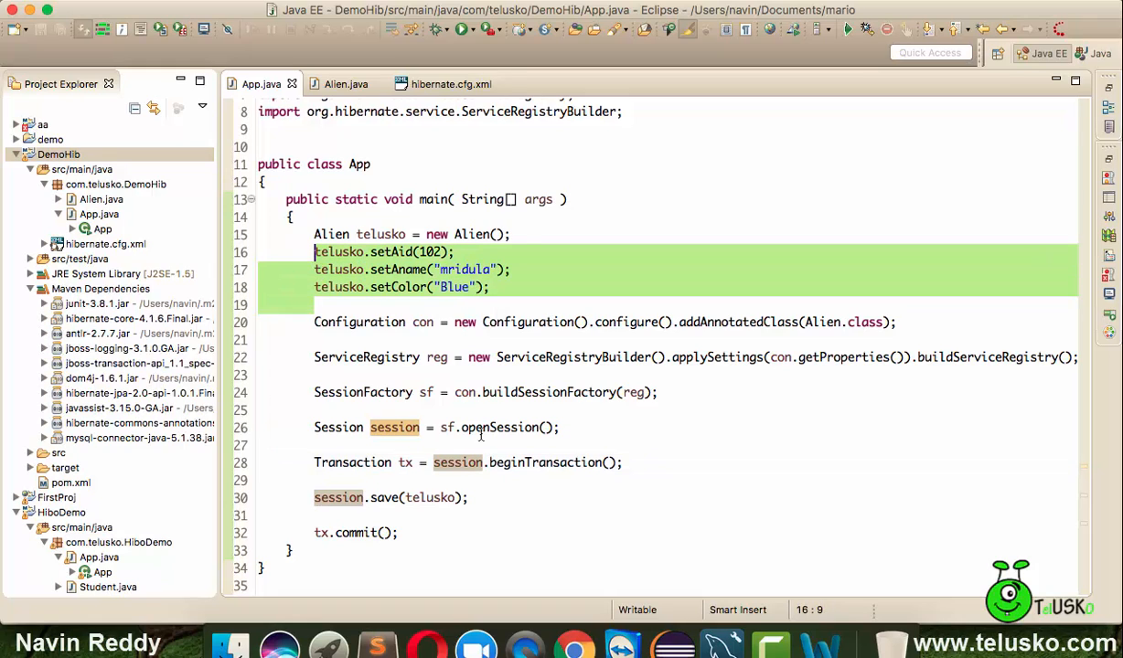
pyautogui.click(451, 83)
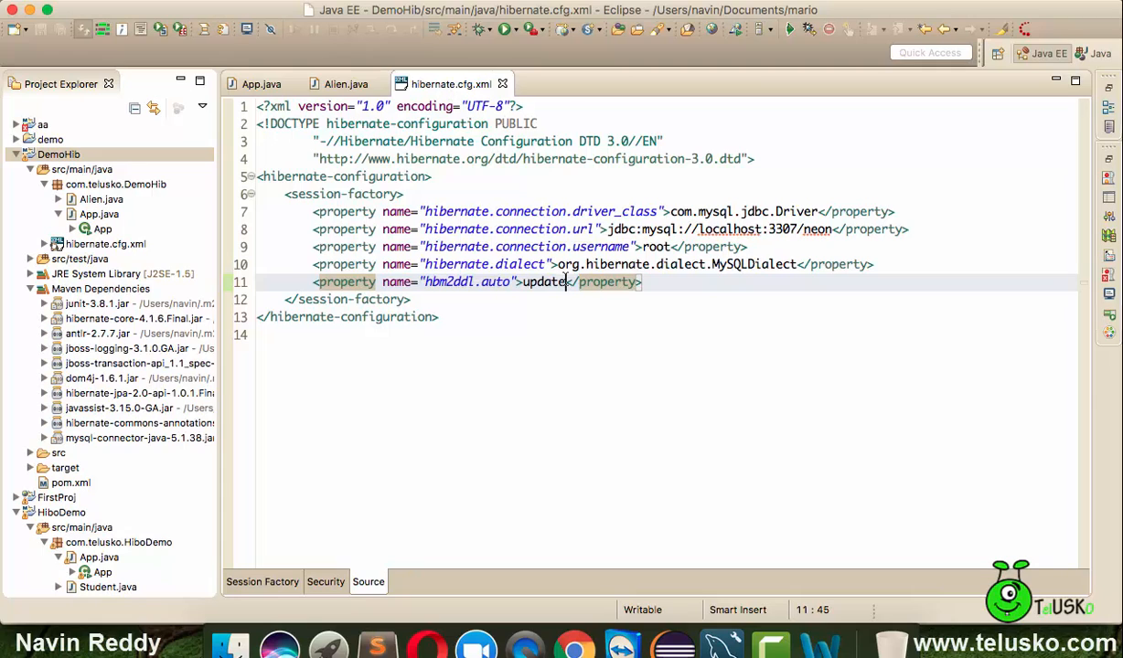
pyautogui.doubleClick(544, 282)
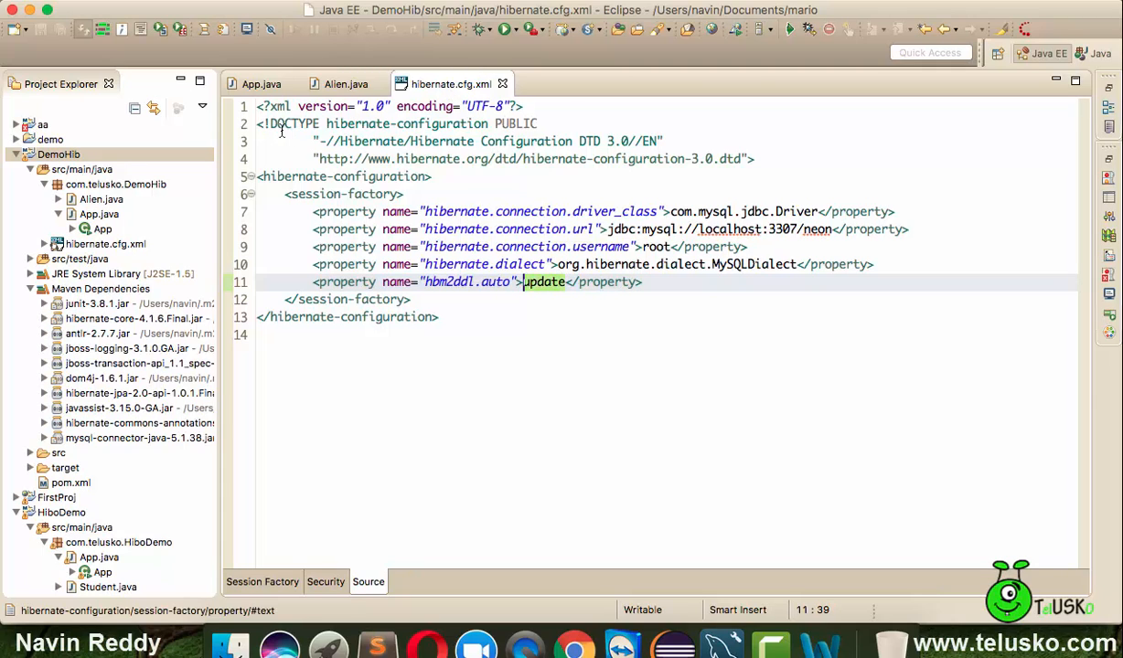
pyautogui.click(260, 83)
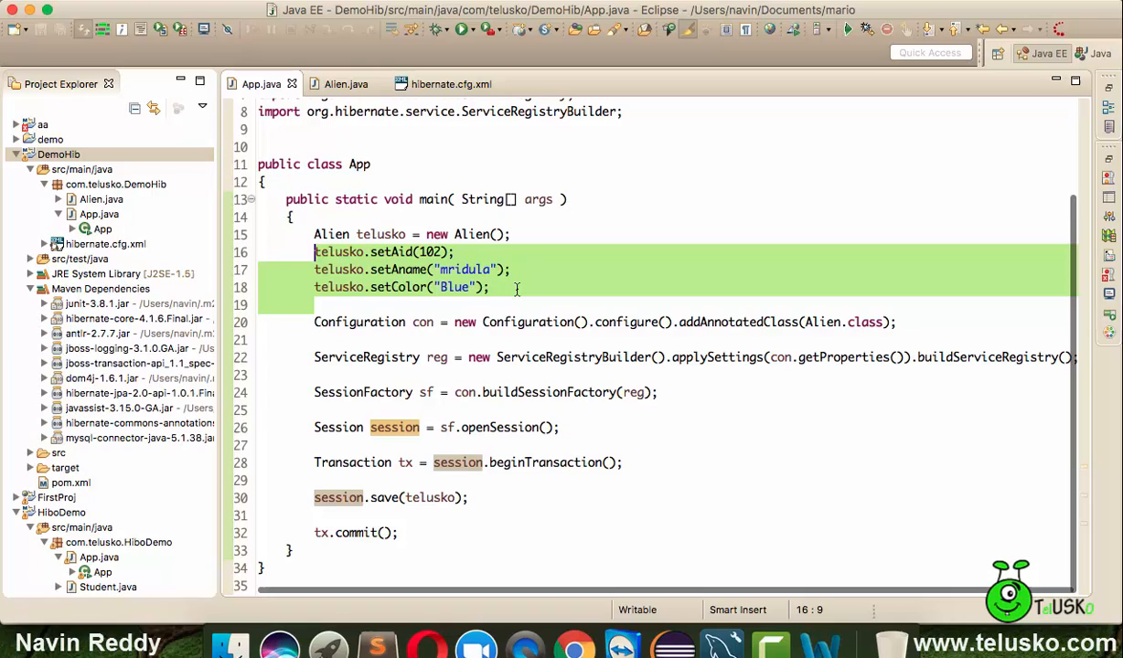
# Step: Change the Alien to id 103 with colour Cyan and run the app to save it
pyautogui.write('103')
pyautogui.click(668, 269)
pyautogui.write('Harsh')
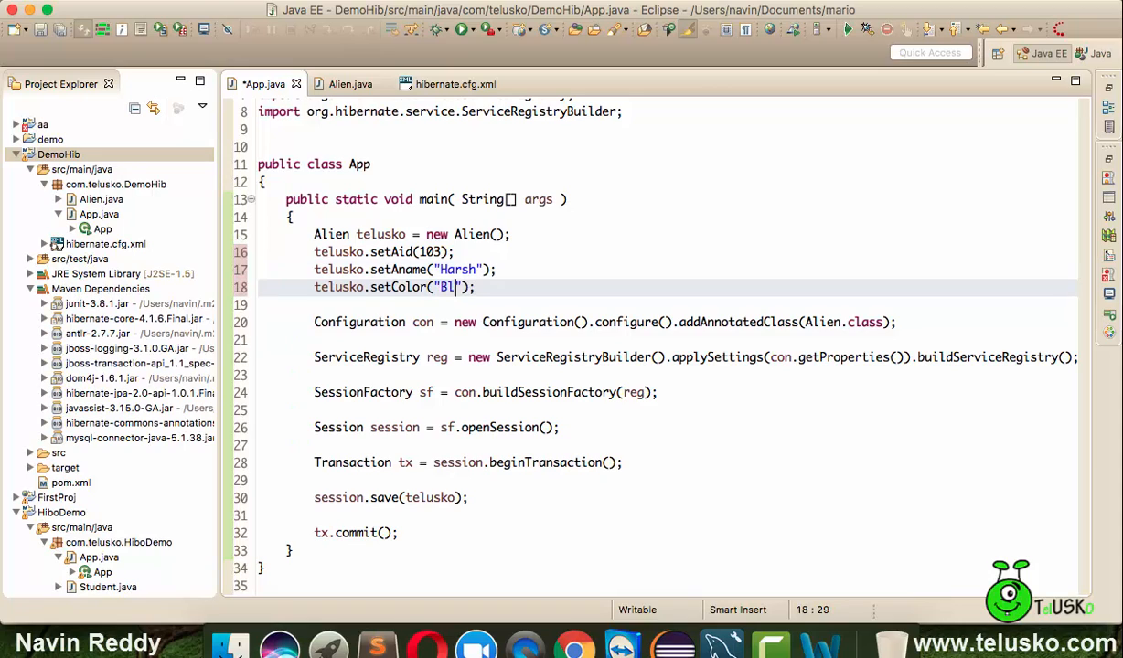
pyautogui.press('BackSpace')
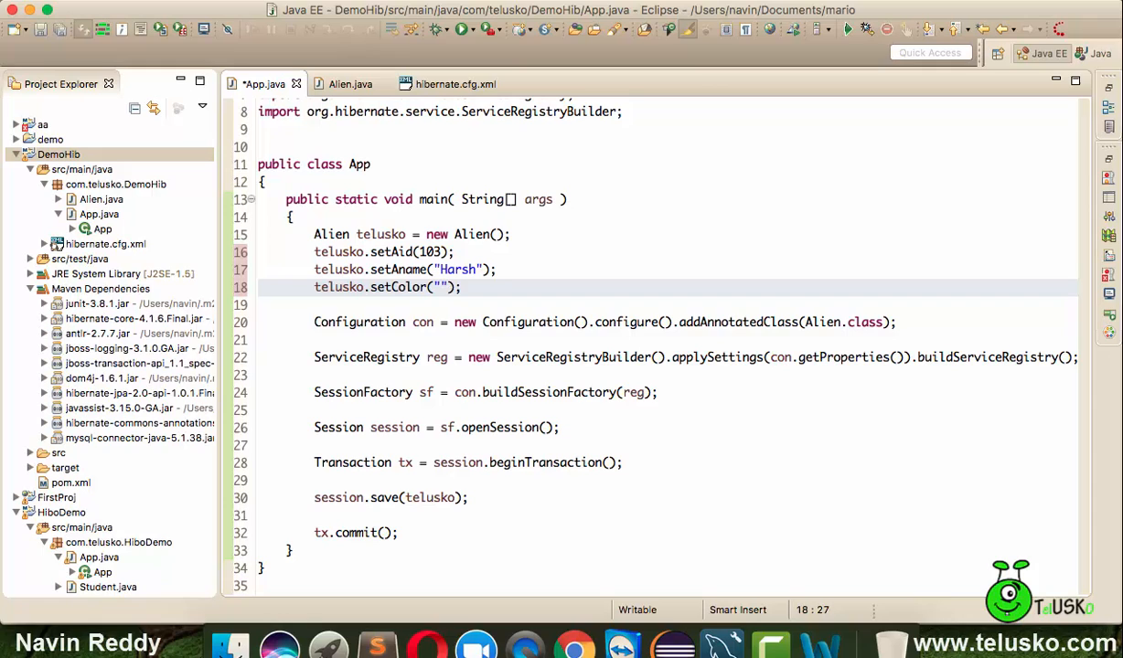
pyautogui.write('Cyan')
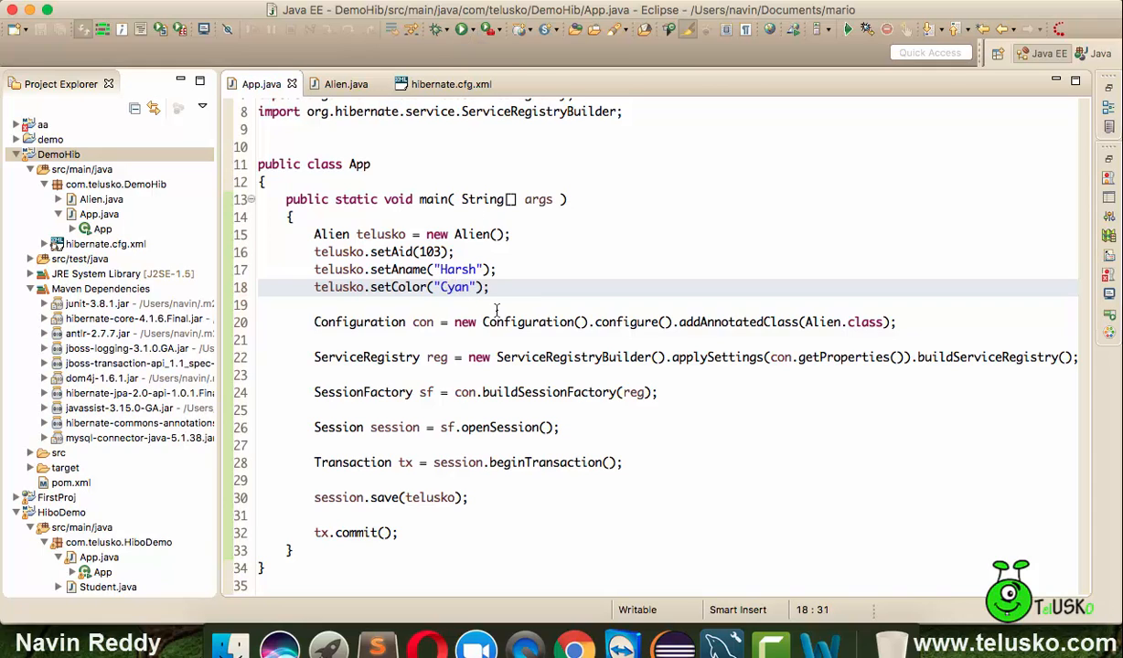
pyautogui.click(845, 30)
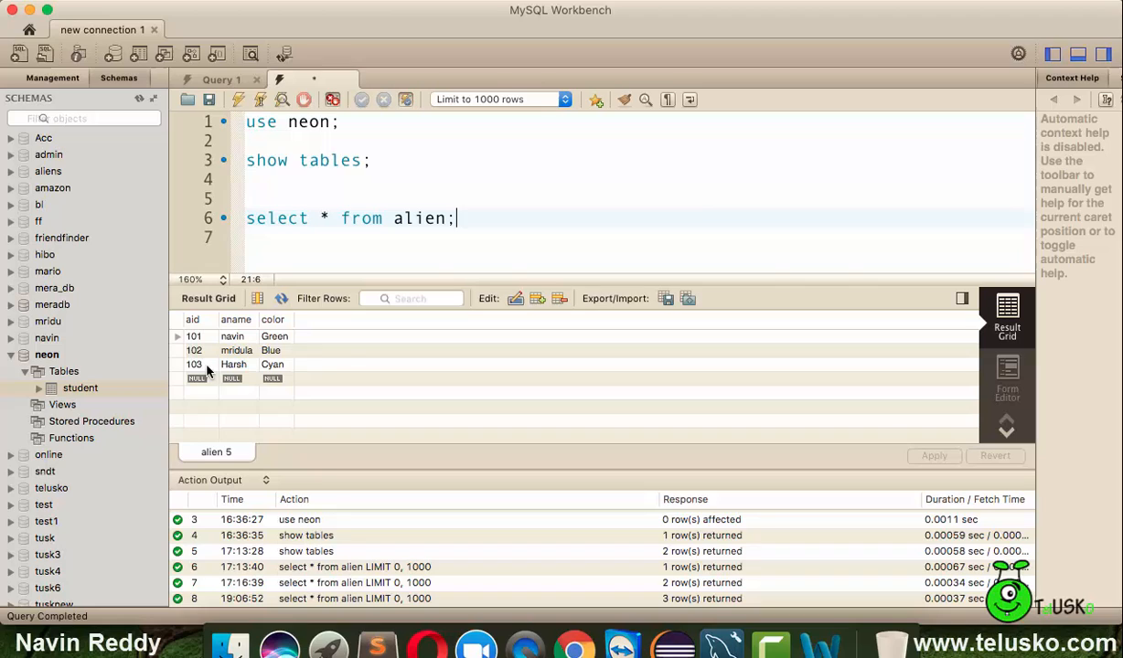
pyautogui.moveTo(230, 338)
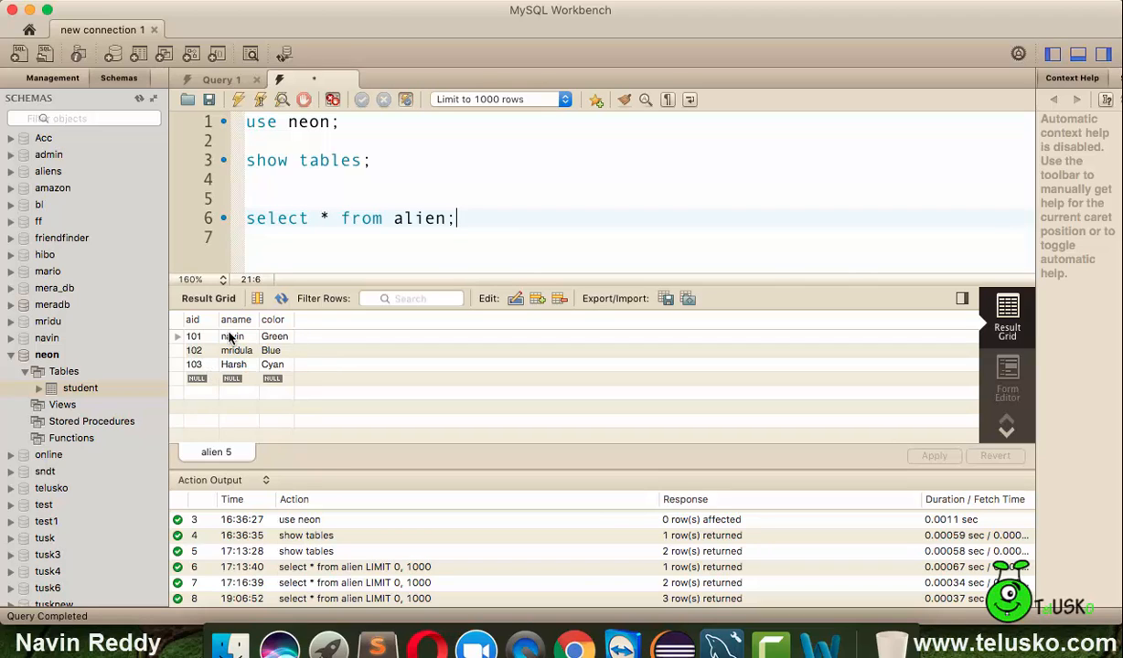
pyautogui.moveTo(226, 357)
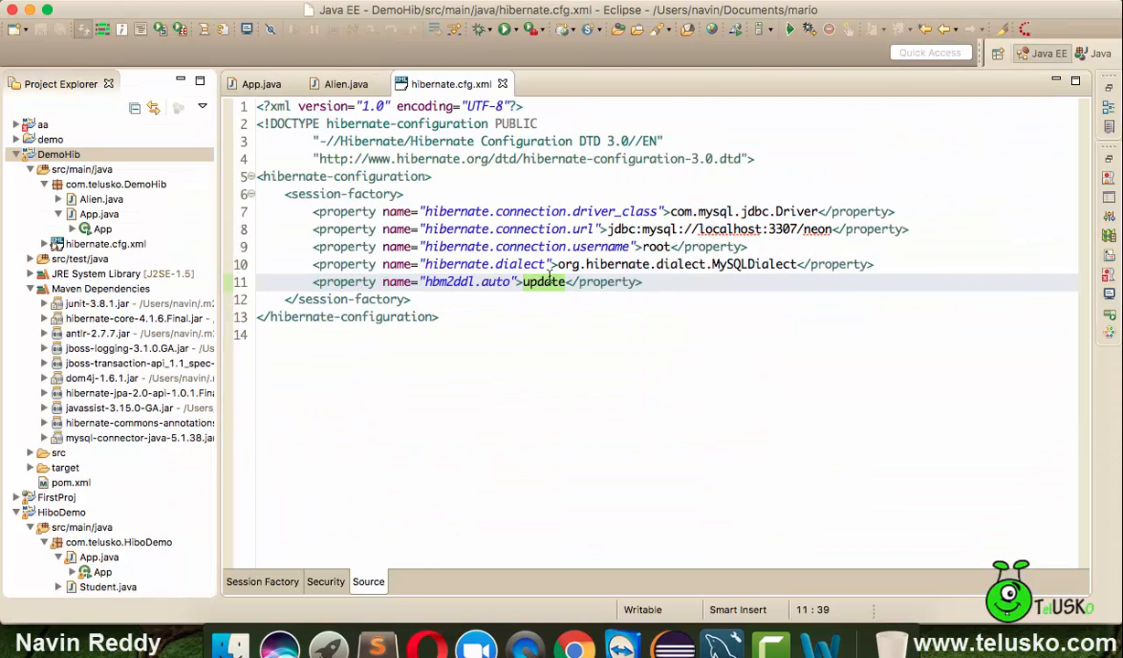
# Step: Make hbm2ddl.auto create, then return to App.java to change the Alien id to 104
pyautogui.write('create')
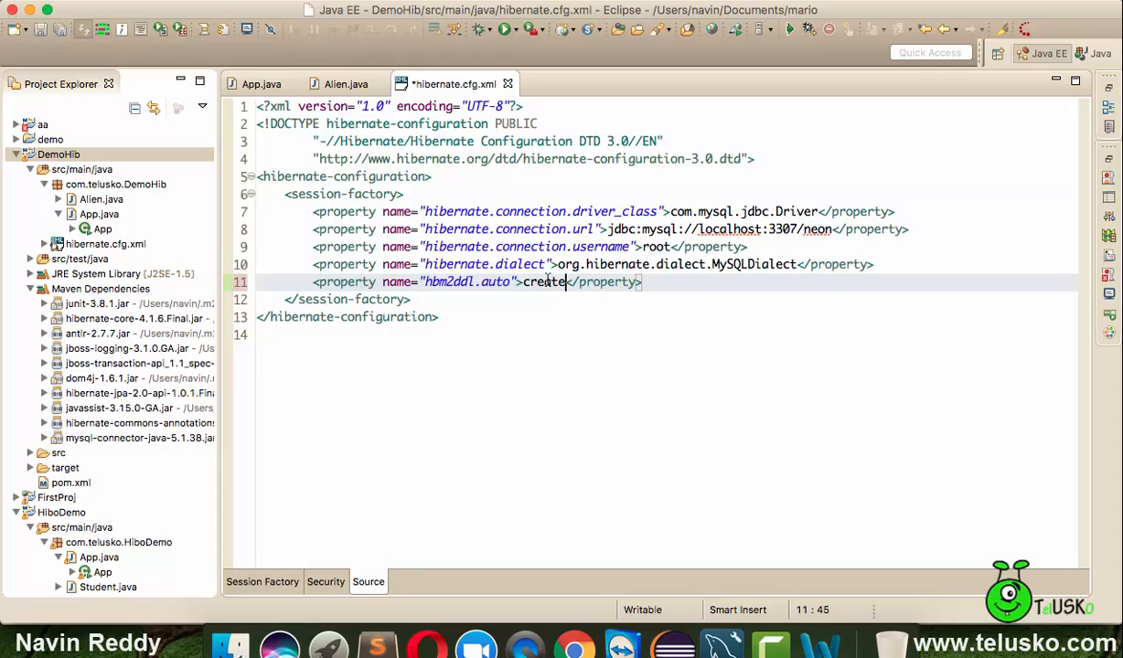
pyautogui.click(260, 83)
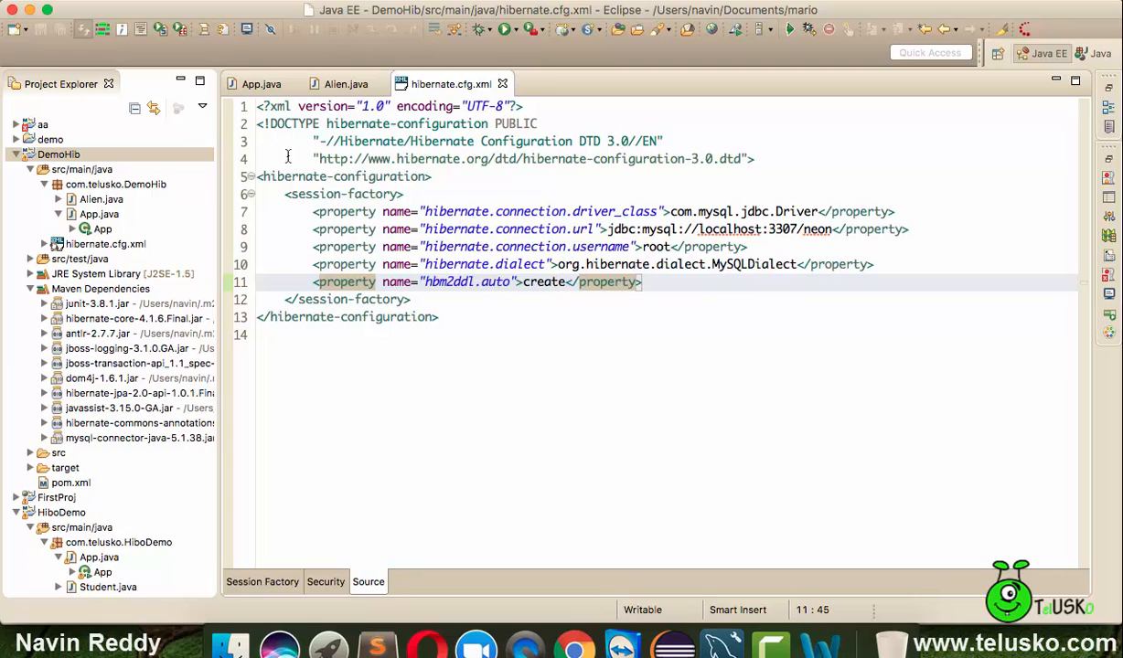
pyautogui.click(262, 83)
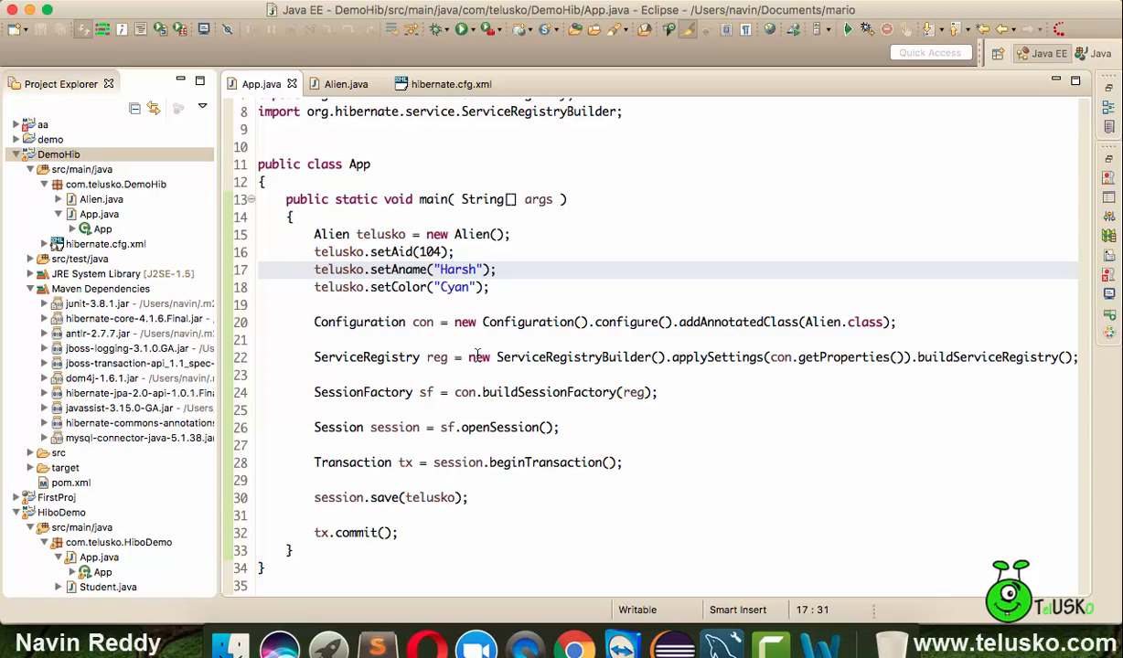
pyautogui.click(471, 269)
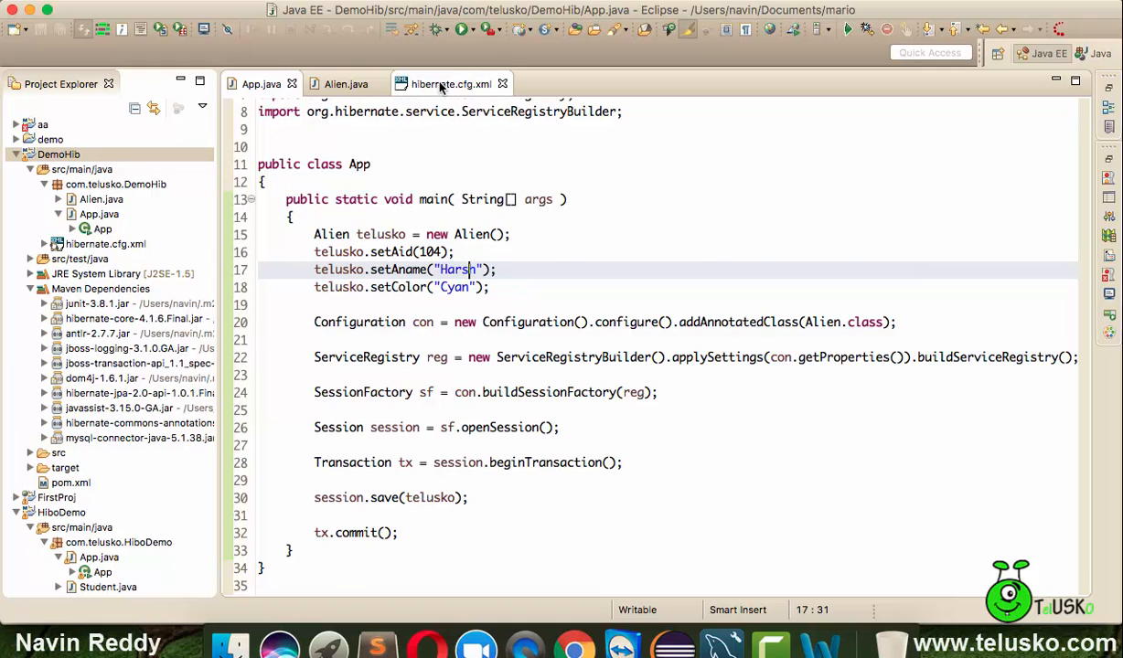
# Step: Add show_sql set to true in hibernate.cfg.xml and save the file
pyautogui.click(449, 84)
pyautogui.write('<property name="show_sql"></property>')
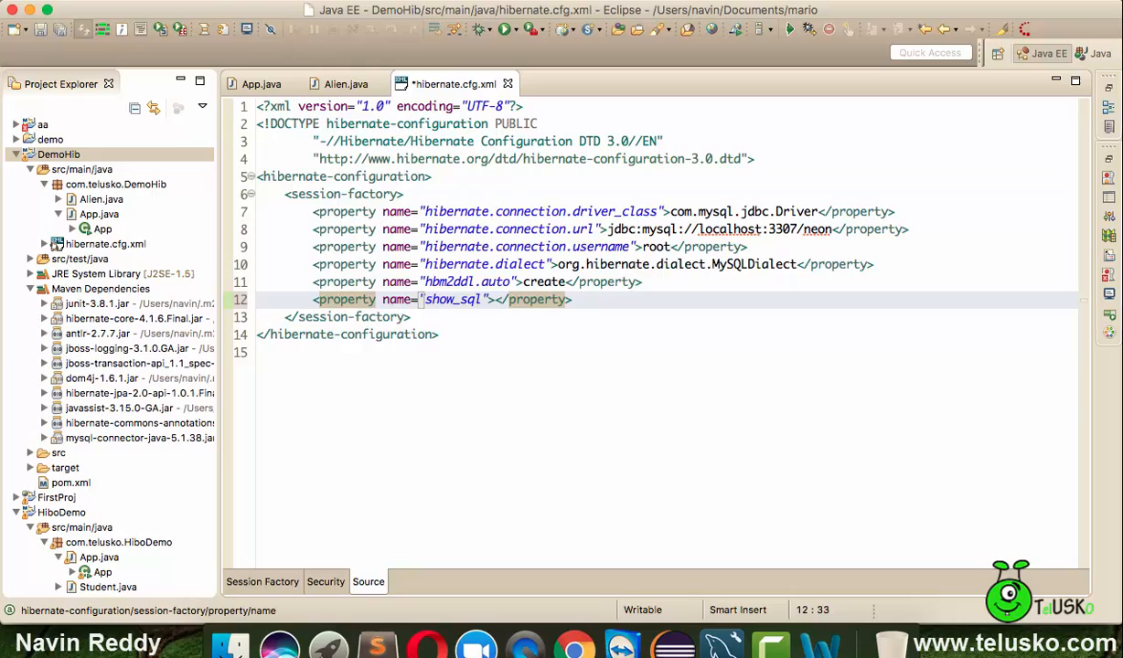
pyautogui.write('true')
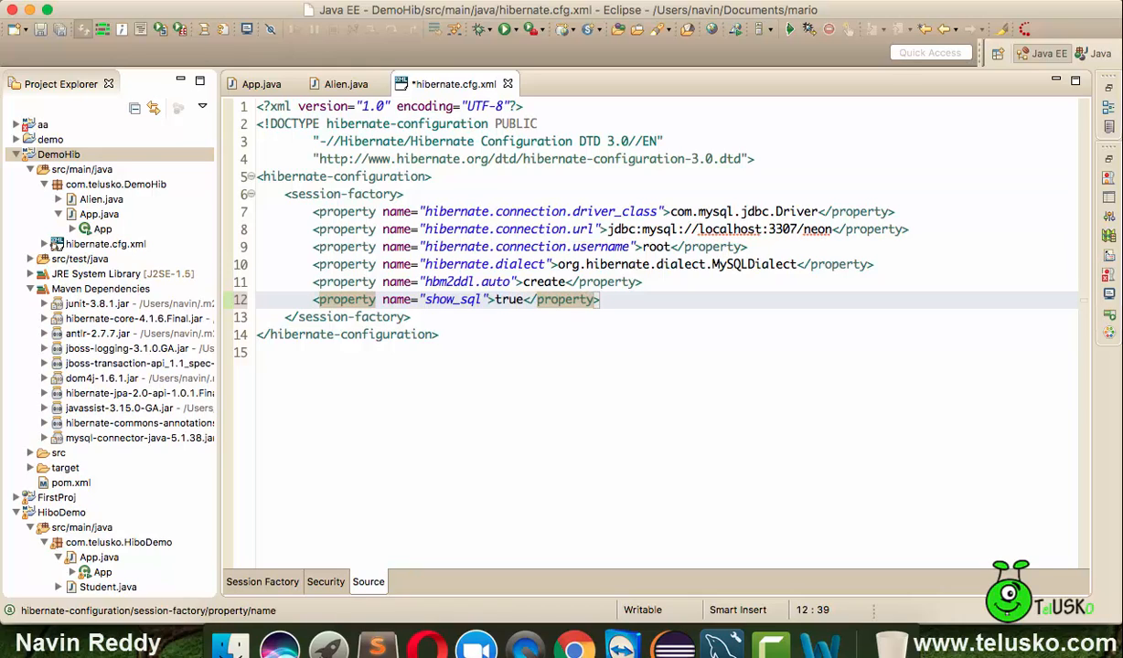
pyautogui.press('cmd+s')
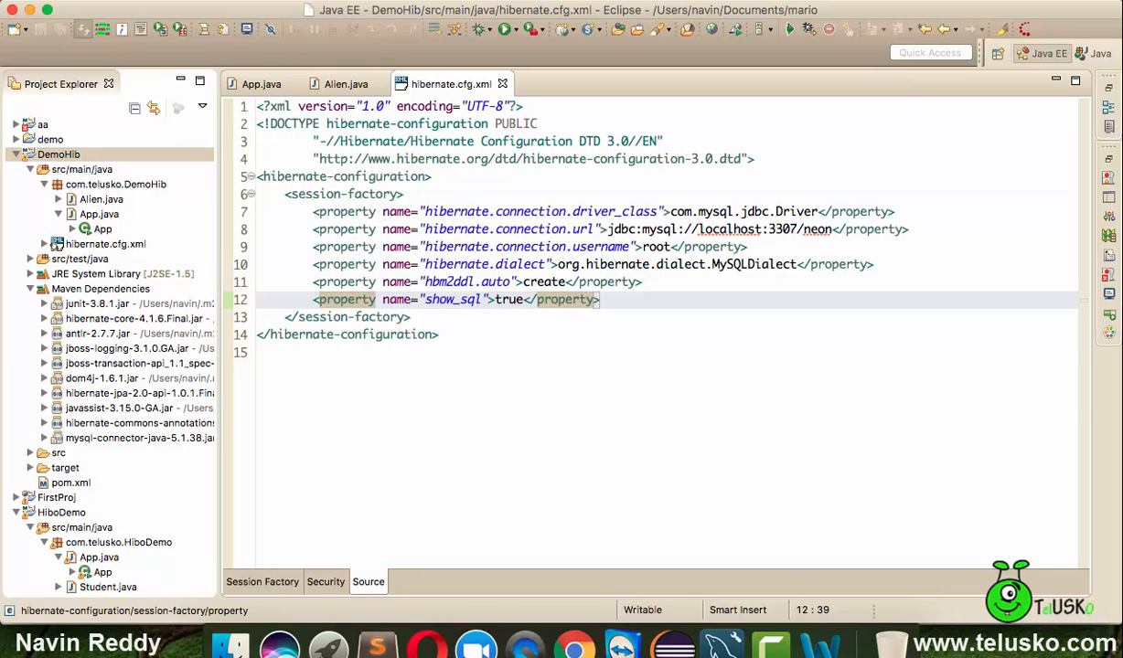
pyautogui.moveTo(526, 311)
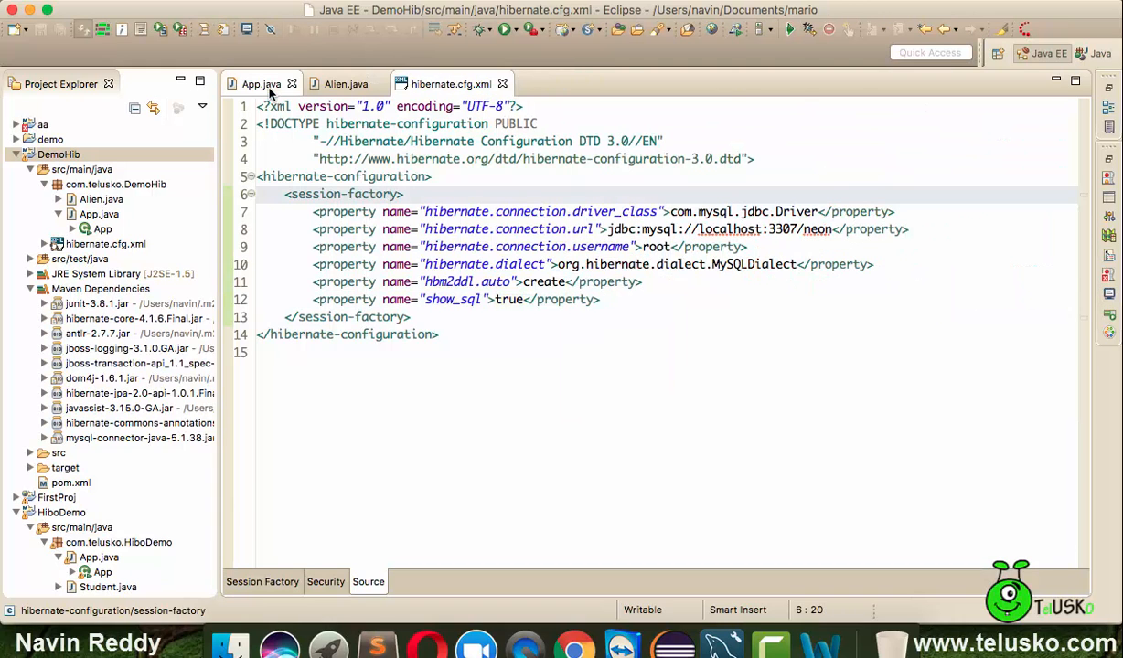
# Step: Run App.java so Hibernate drops, recreates and populates the Alien table
pyautogui.click(261, 83)
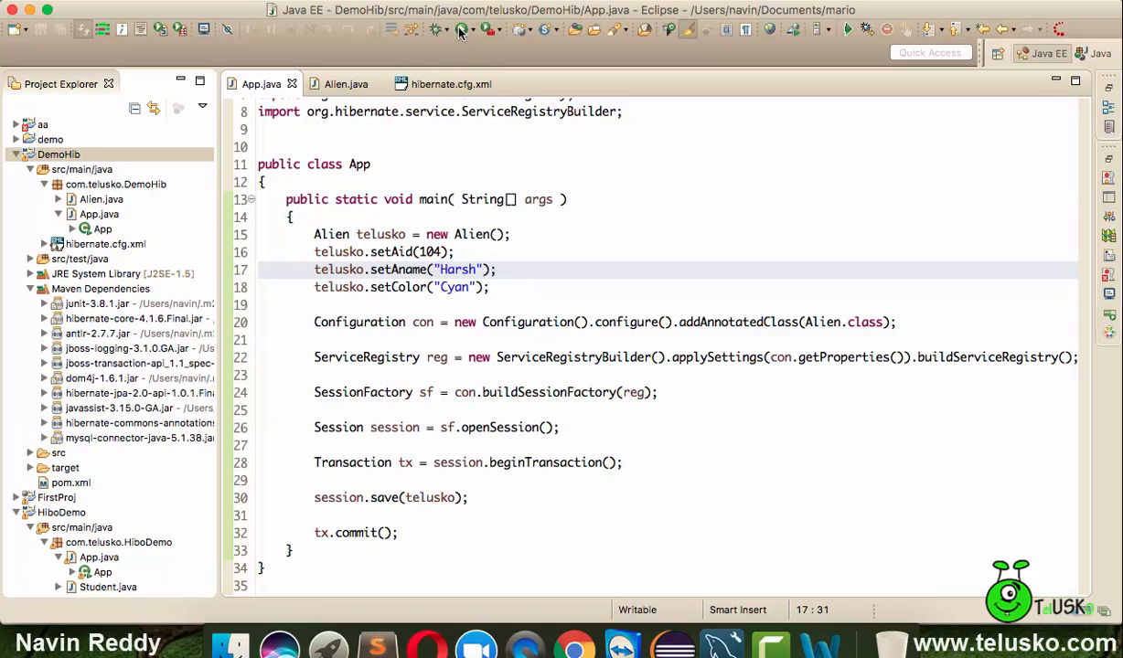
pyautogui.click(465, 30)
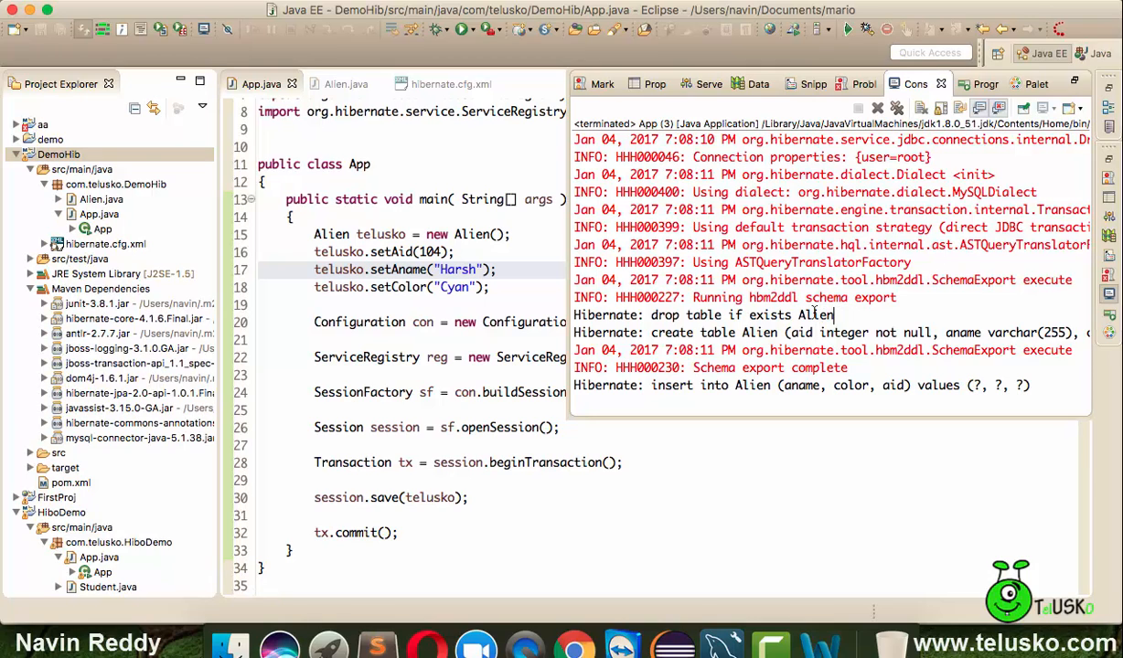
# Step: Highlight the drop table, create table Alien and insert into Alien statements in the console
pyautogui.doubleClick(740, 315)
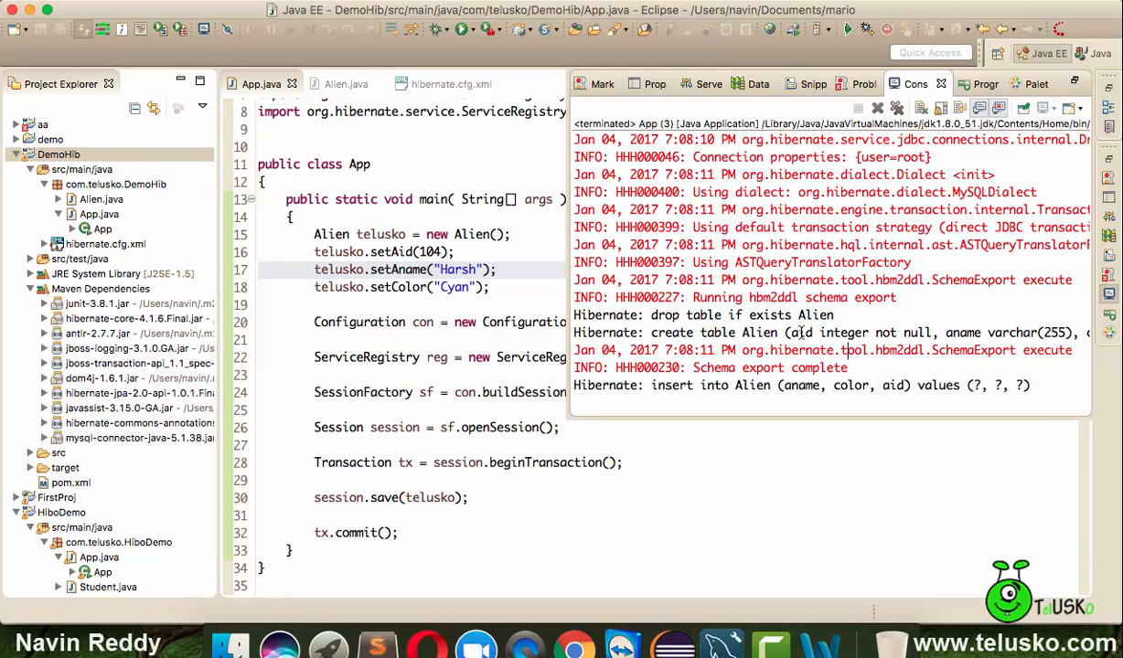
pyautogui.doubleClick(900, 332)
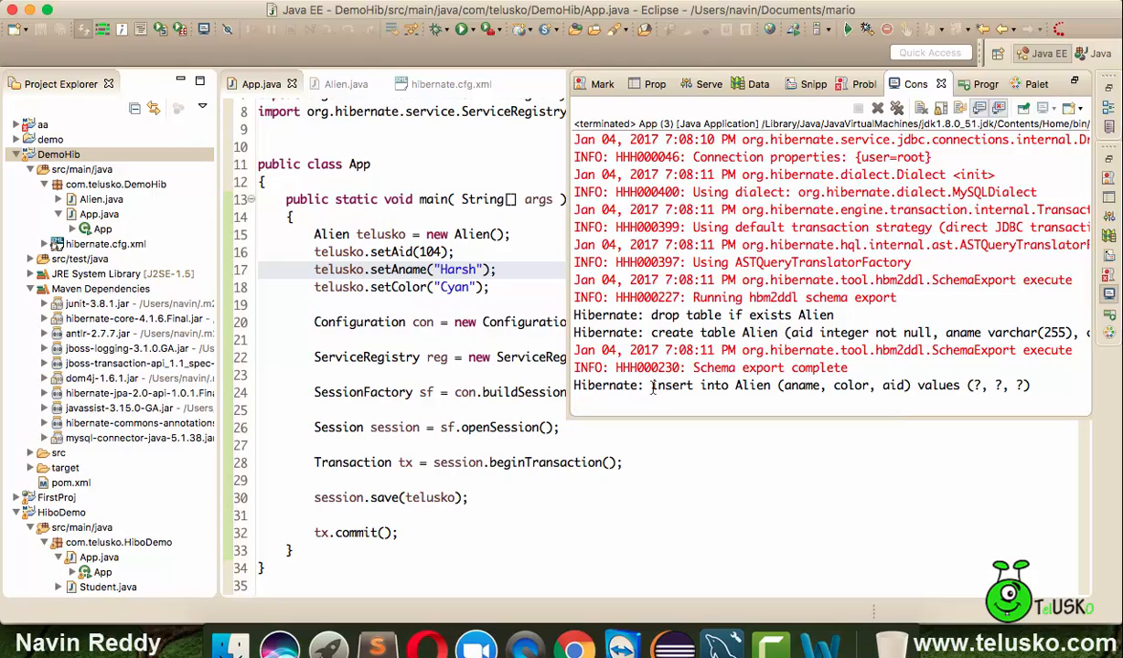
pyautogui.tripleClick(804, 385)
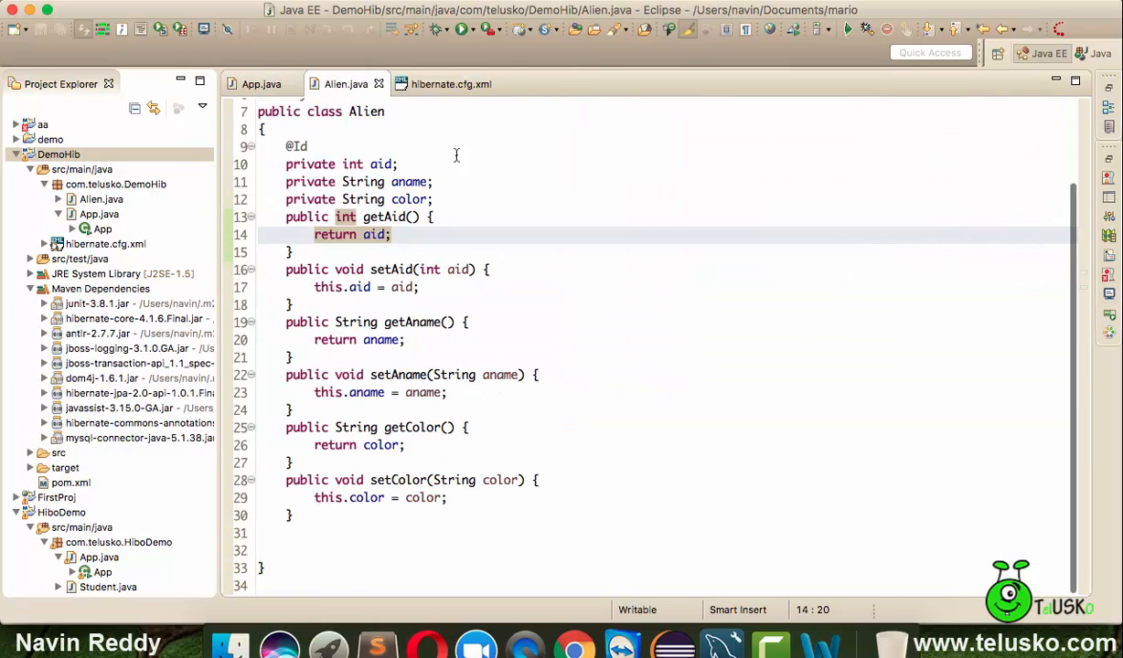
# Step: Overwrite the create value of hbm2ddl.auto with 'updat' in hibernate.cfg.xml
pyautogui.click(448, 84)
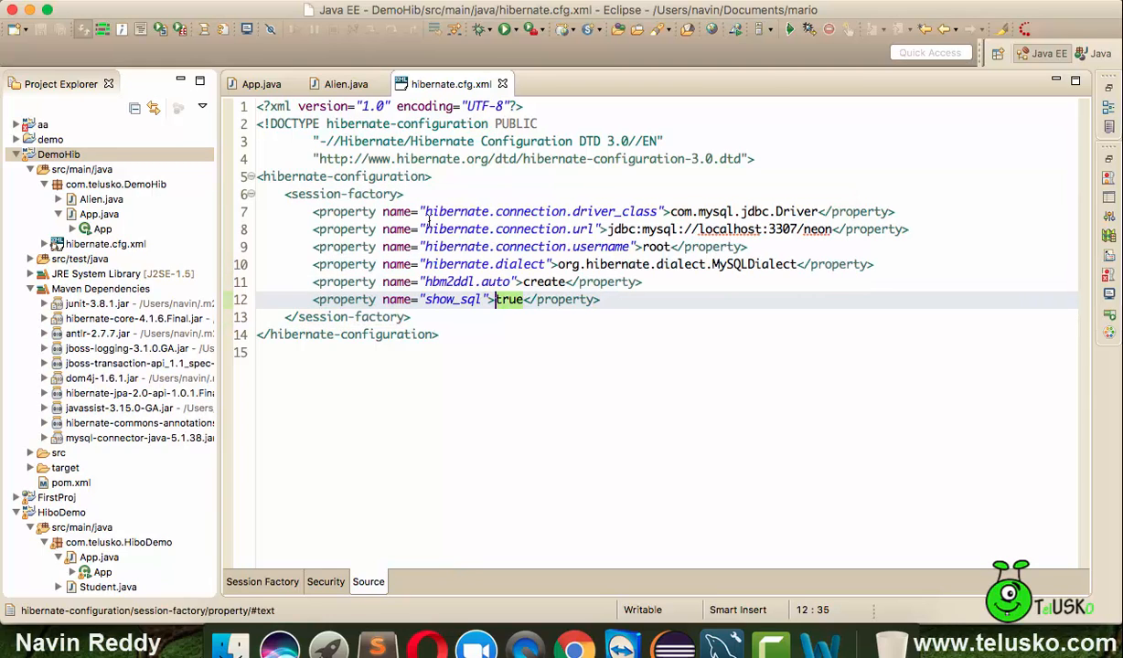
pyautogui.click(260, 83)
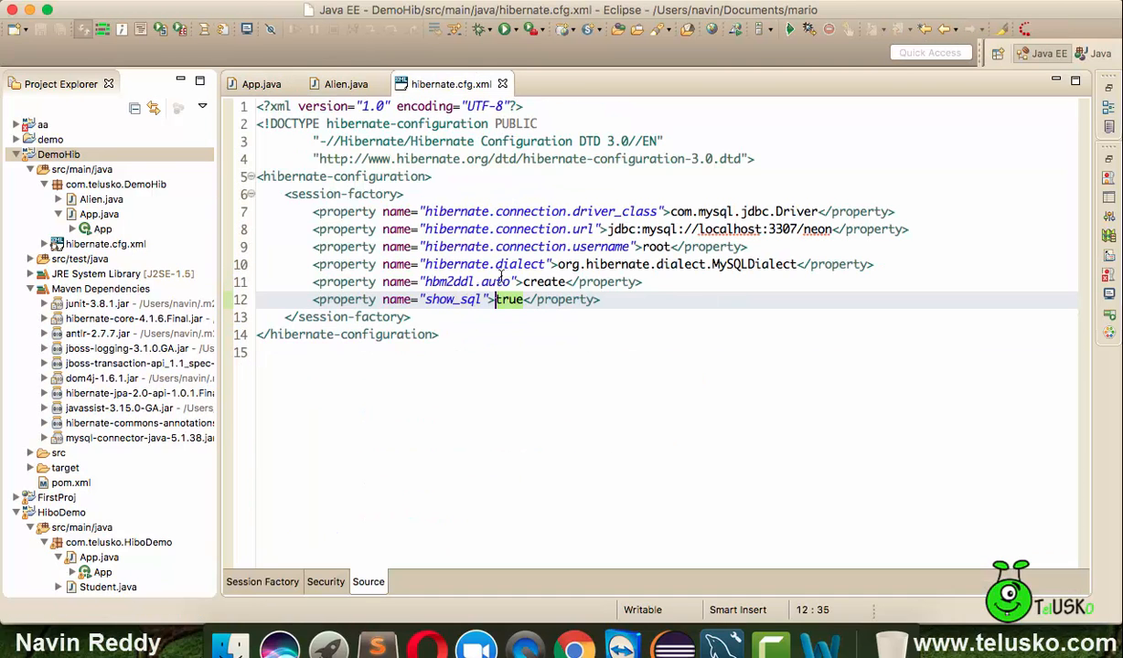
pyautogui.write('updat')
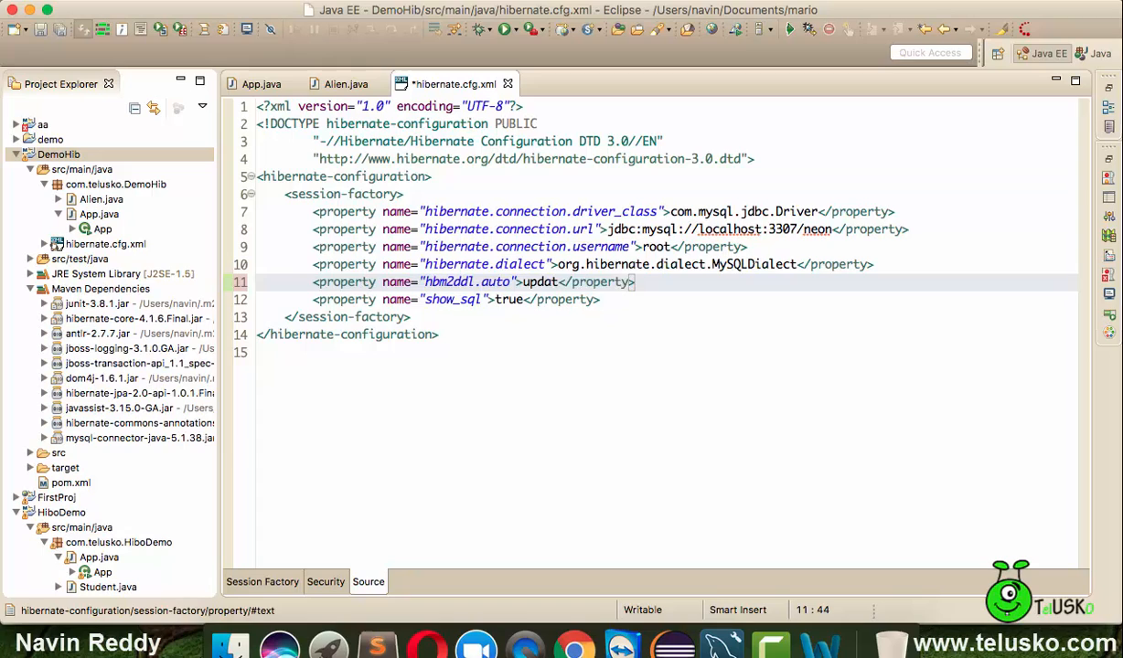
# Step: Set the Alien colour to green for 101 Navin in App.java and run it
pyautogui.click(261, 84)
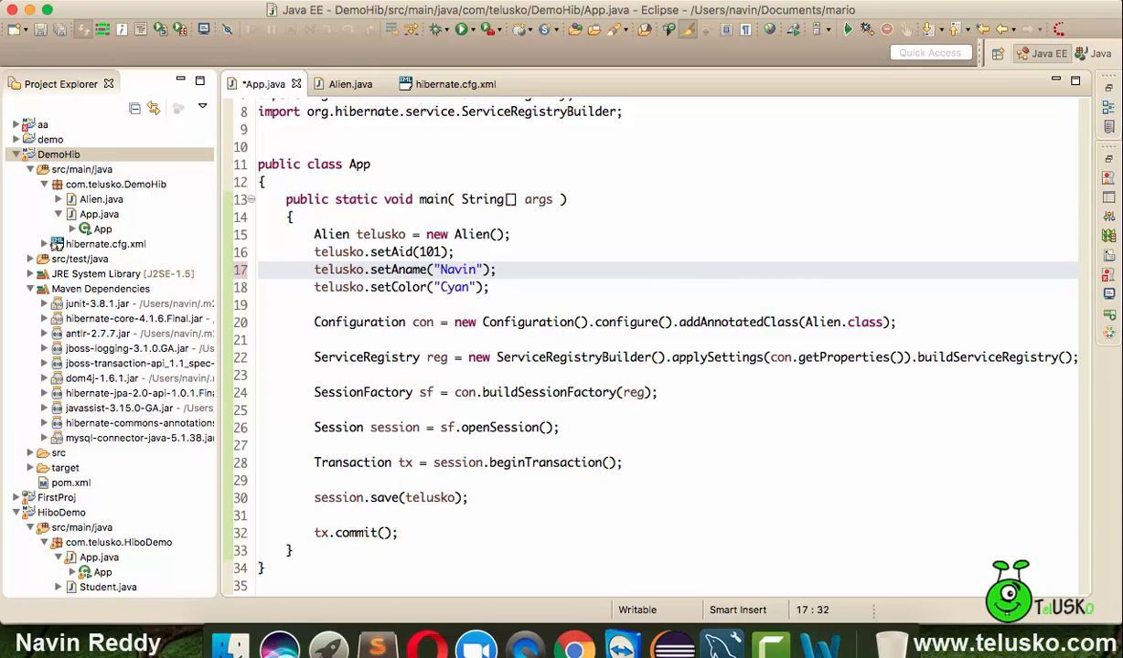
pyautogui.write('gr')
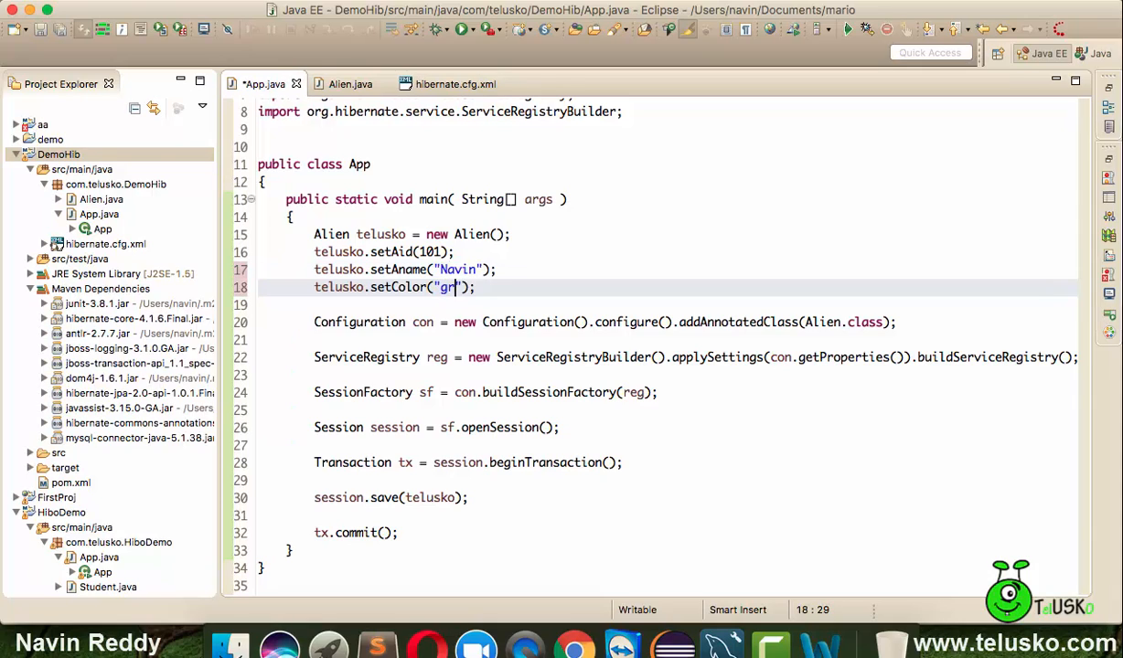
pyautogui.write('een')
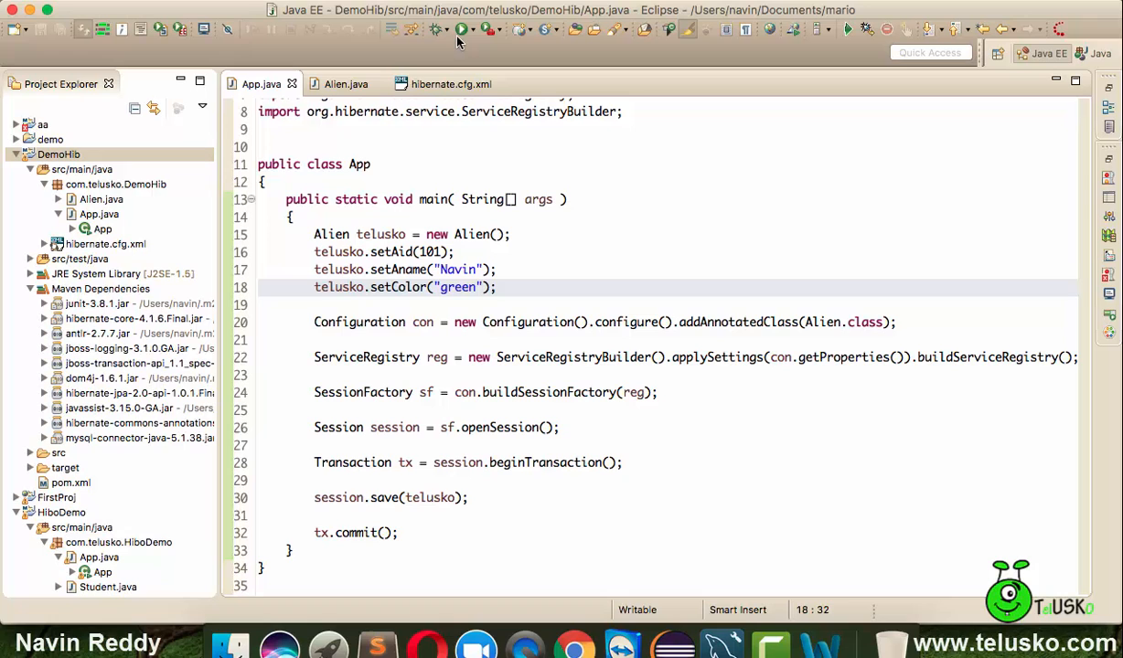
pyautogui.click(461, 29)
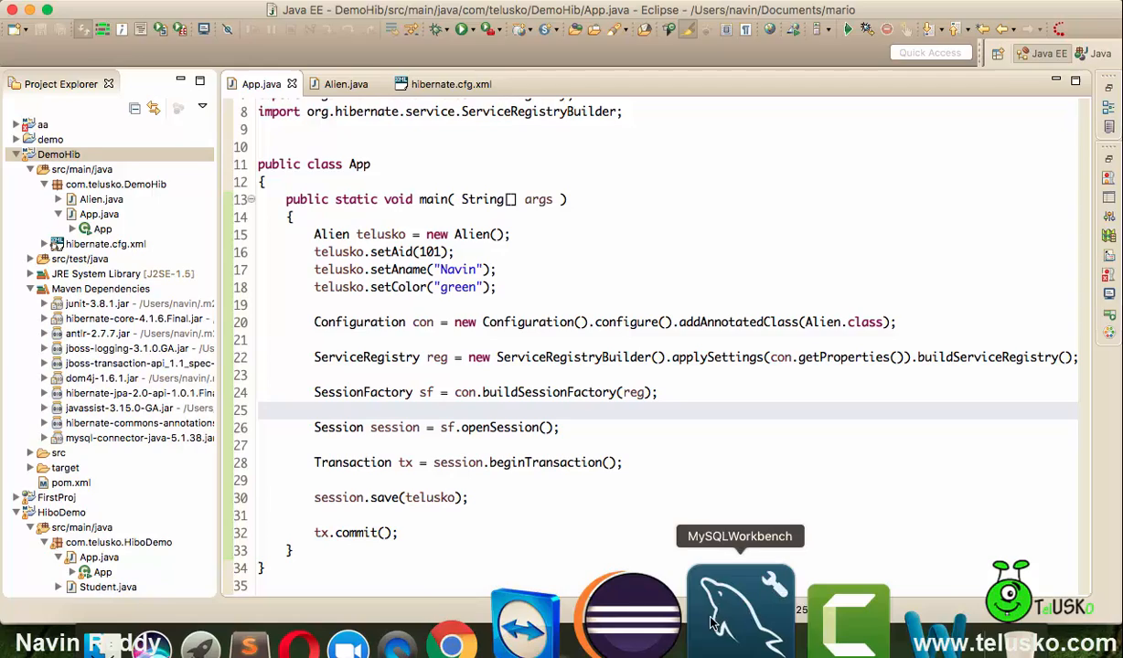
# Step: Rerun select * from alien in MySQL Workbench showing 104 Harsh Cyan, then return to hibernate.cfg.xml
pyautogui.click(739, 612)
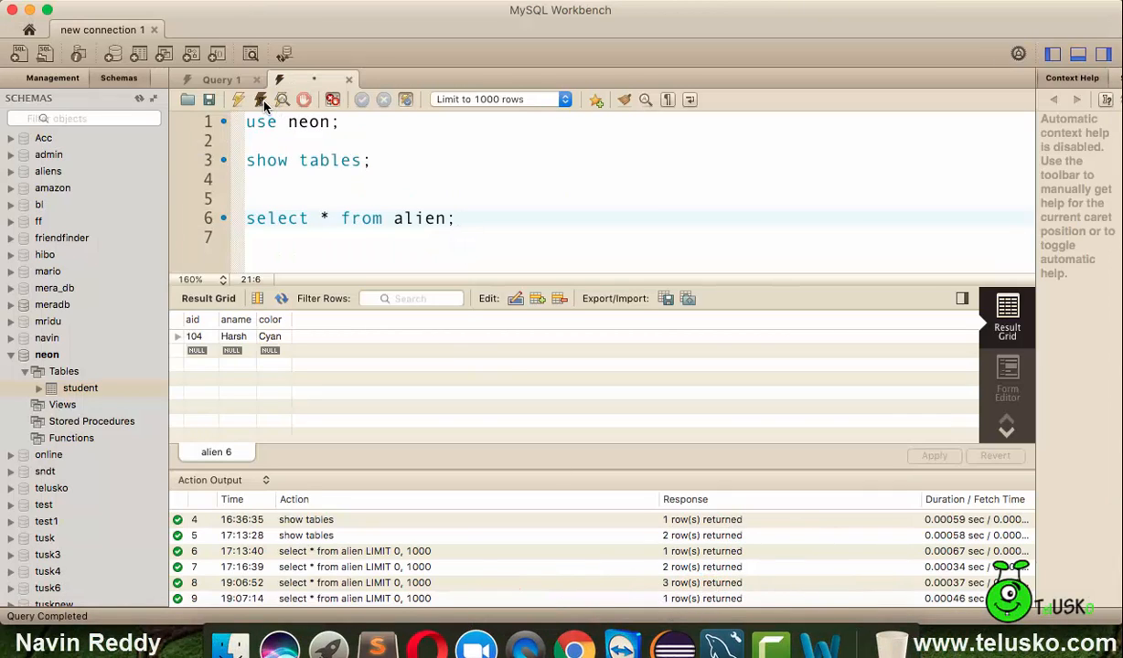
pyautogui.click(262, 100)
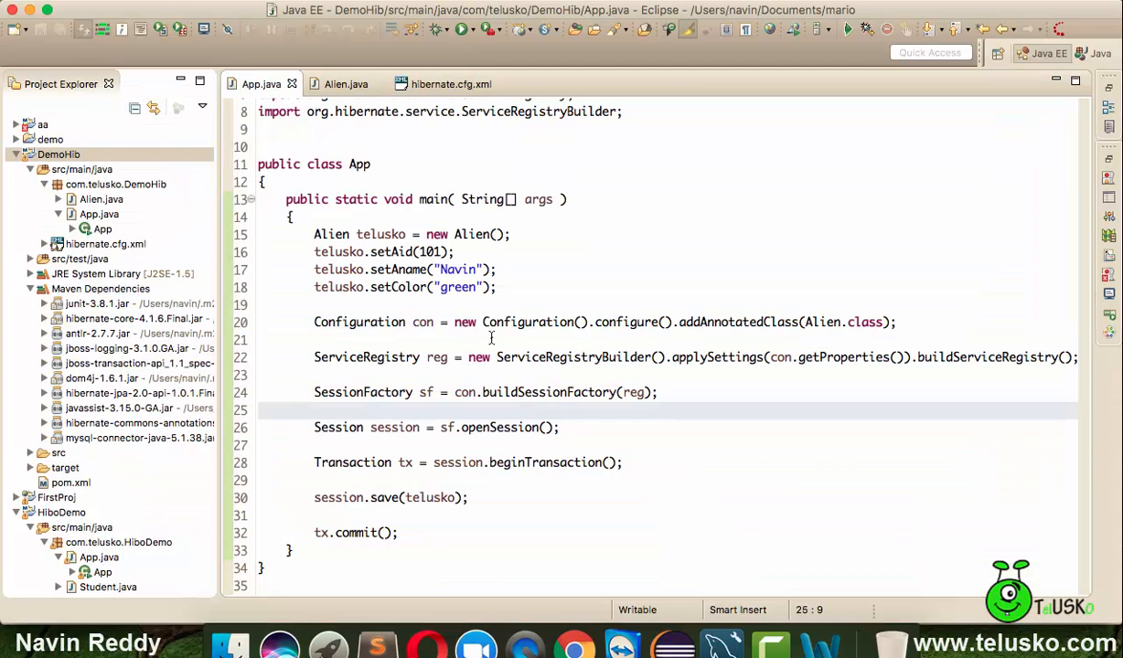
pyautogui.click(450, 84)
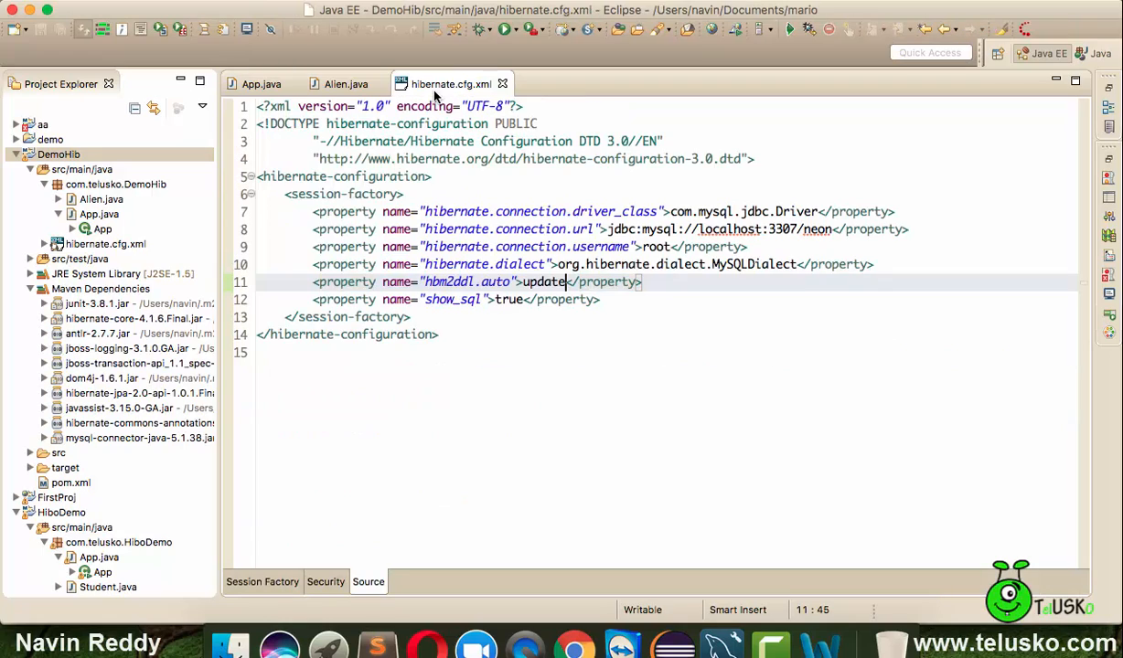